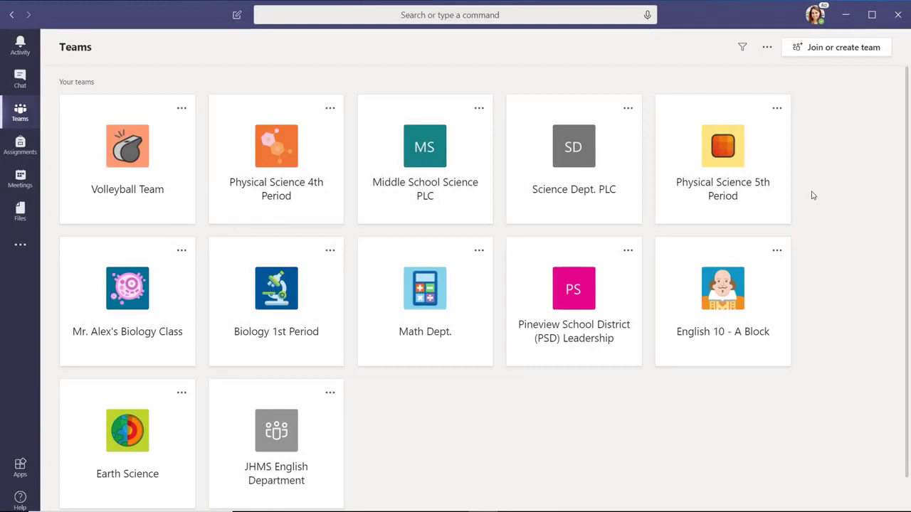
Open Manage team for English 10 - A Block from its card's ••• menu
left_click(777, 250)
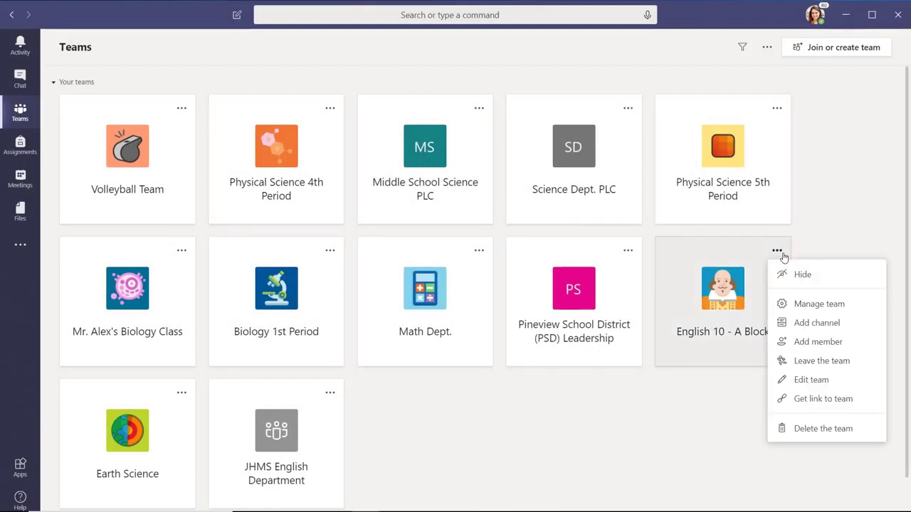
left_click(819, 303)
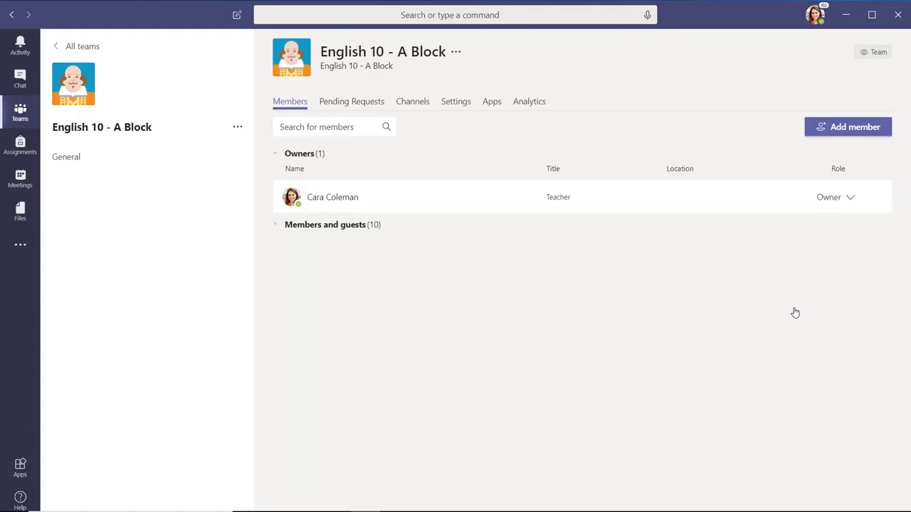
mouse_move(288, 228)
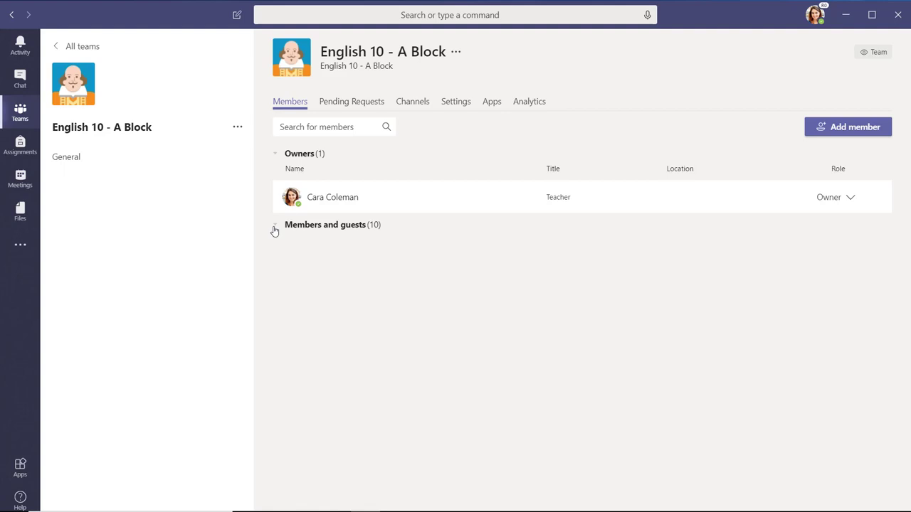
Expand Members and guests and change teacher Grady Archie's role to Owner
left_click(275, 225)
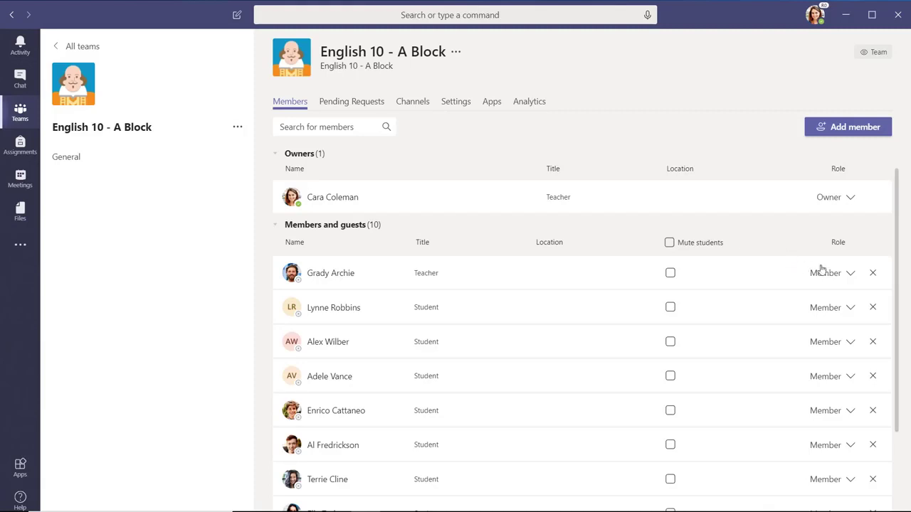
left_click(848, 274)
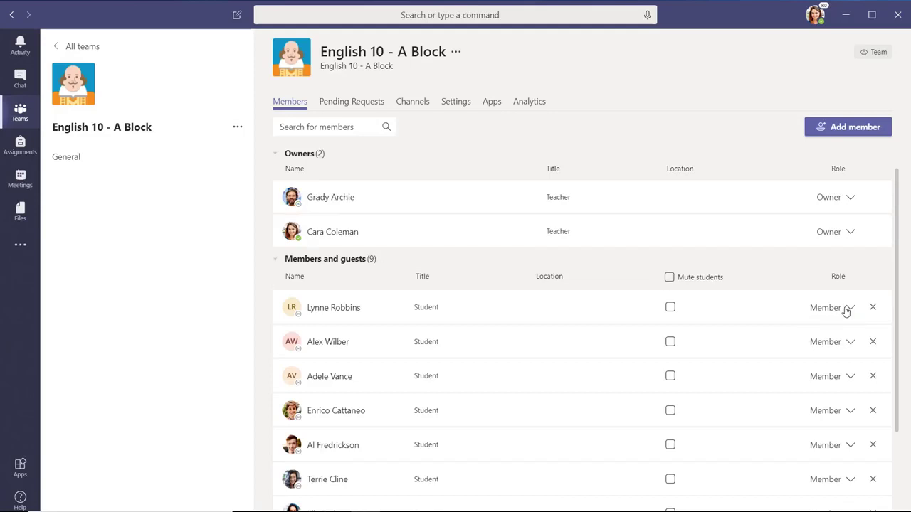
mouse_move(766, 157)
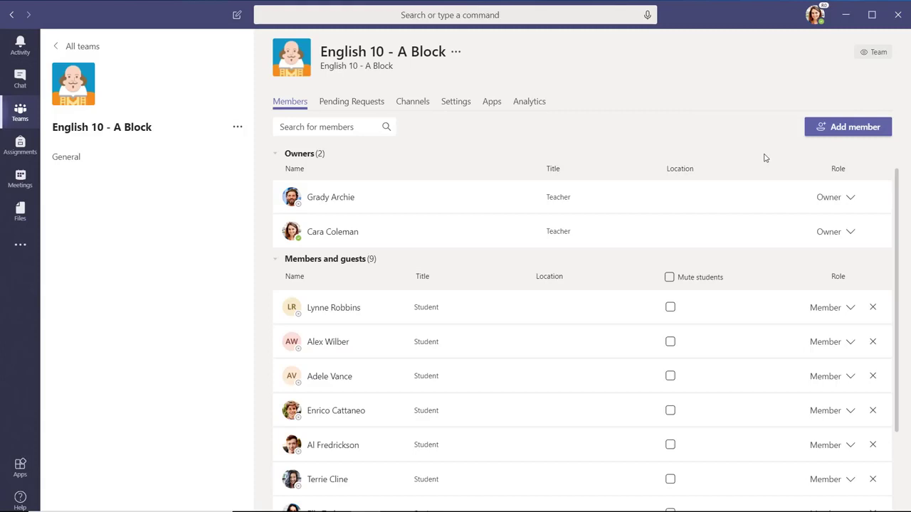
mouse_move(874, 308)
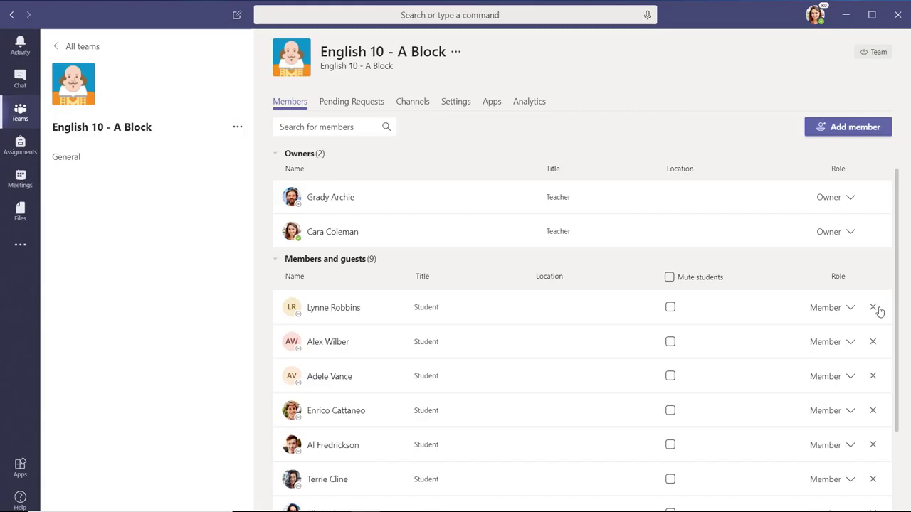
mouse_move(872, 307)
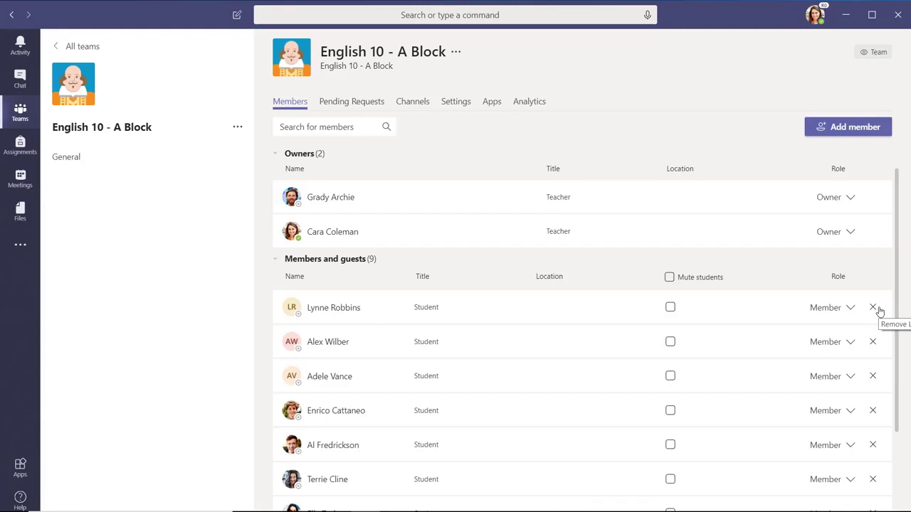
mouse_move(669, 277)
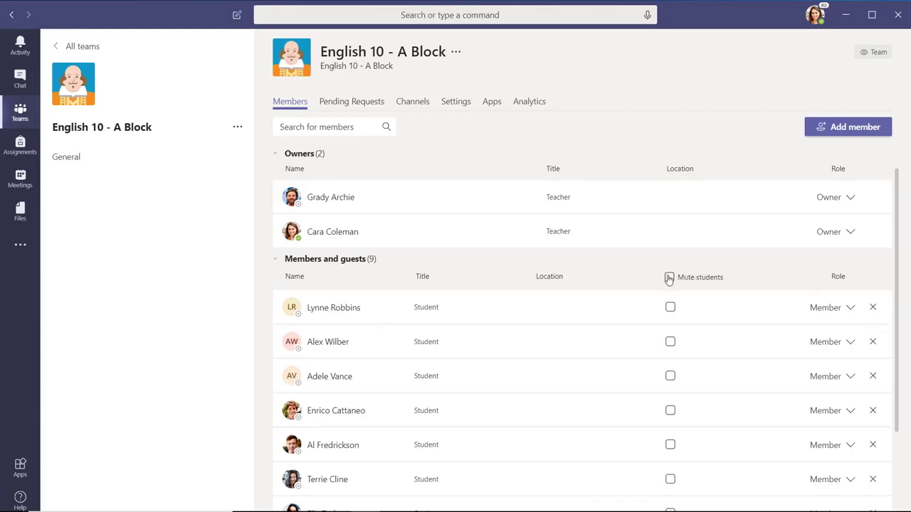
Toggle Mute students on and off, then mute Lynne Robbins and Enrico Cattaneo individually
left_click(669, 276)
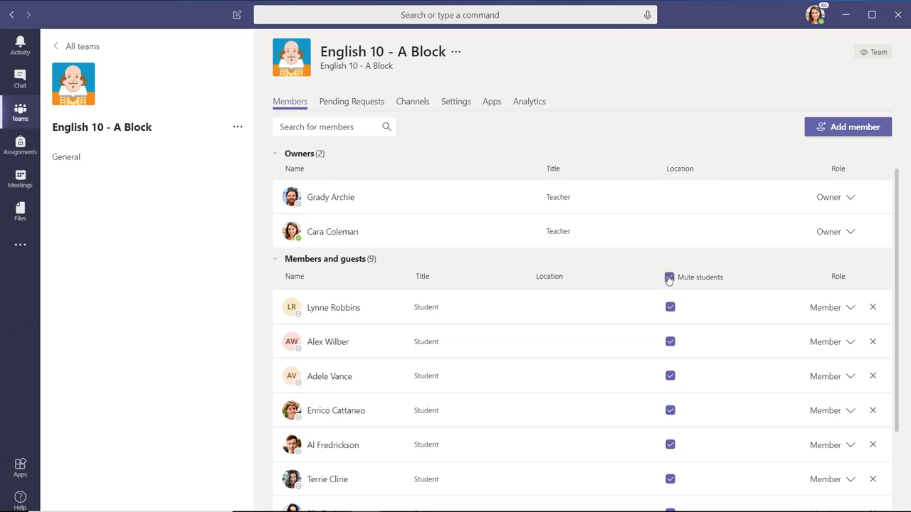
left_click(669, 276)
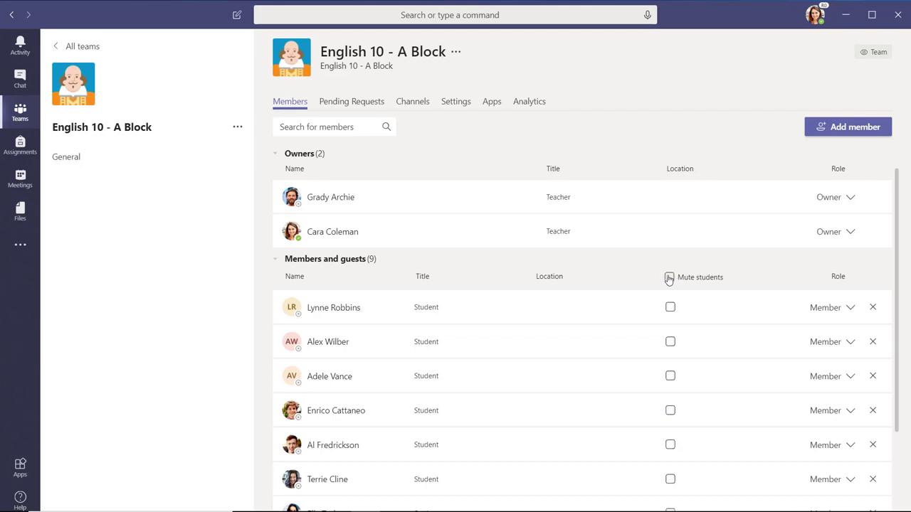
left_click(669, 307)
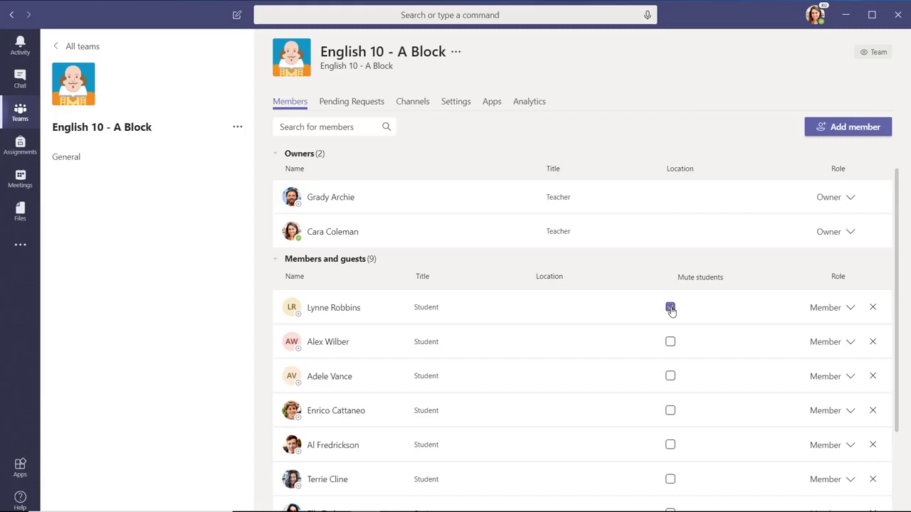
left_click(669, 410)
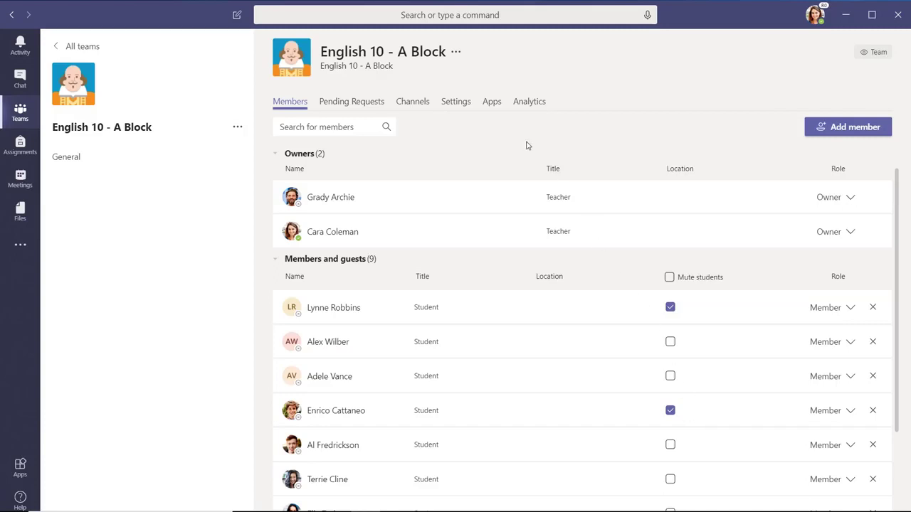
Show the team's Settings with the Member permissions section expanded
left_click(378, 101)
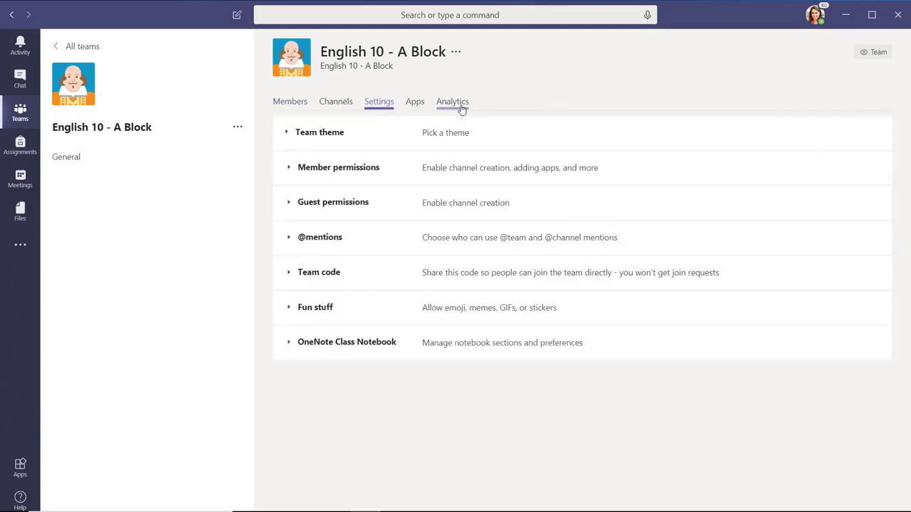
mouse_move(342, 151)
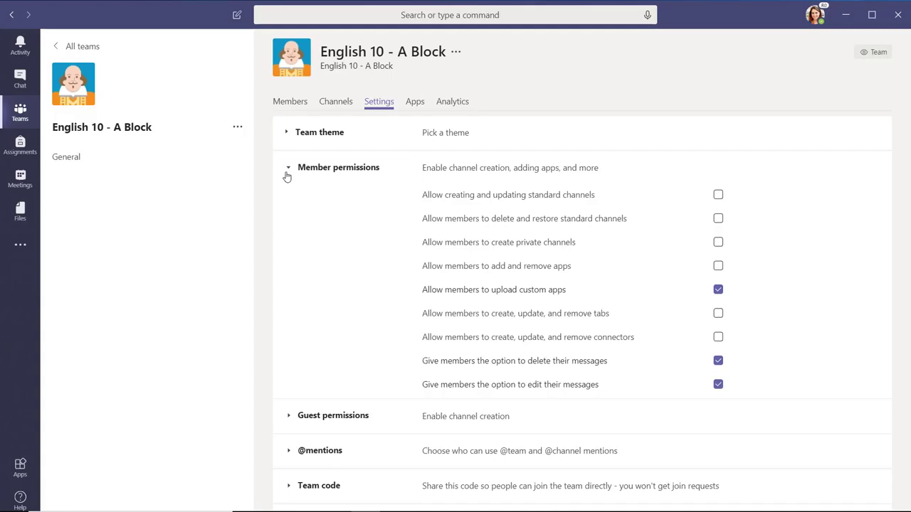
scroll("down", 3)
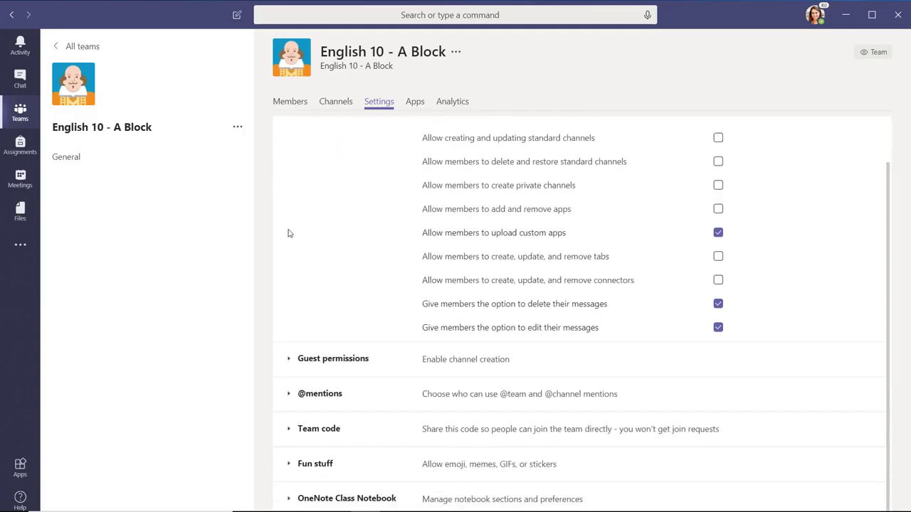
left_click(289, 392)
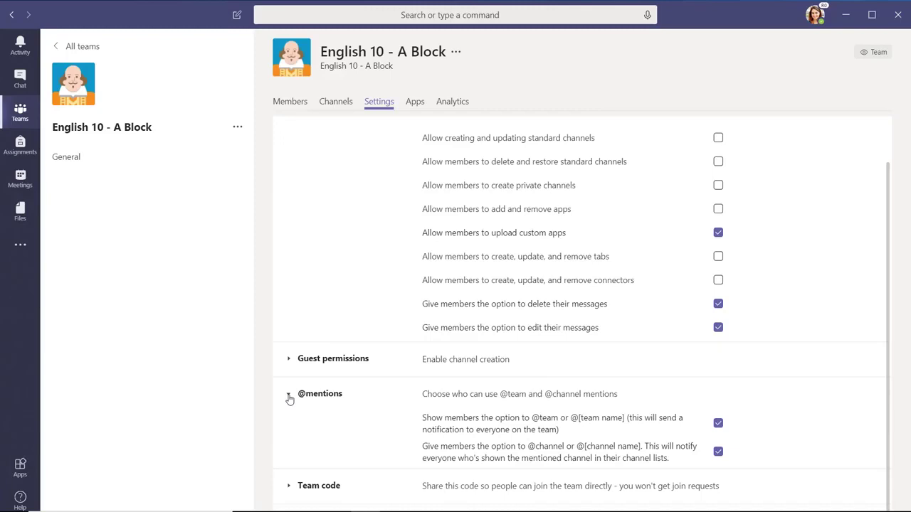
scroll("down", 3)
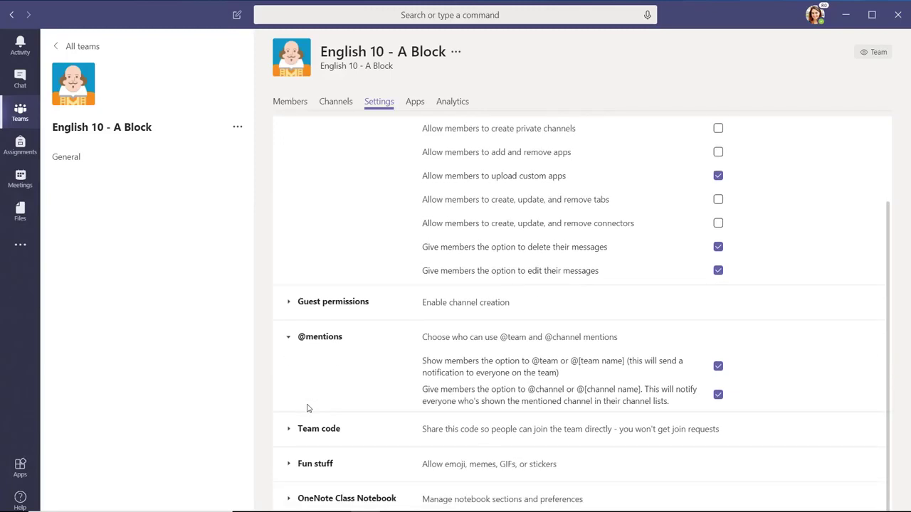
left_click(316, 465)
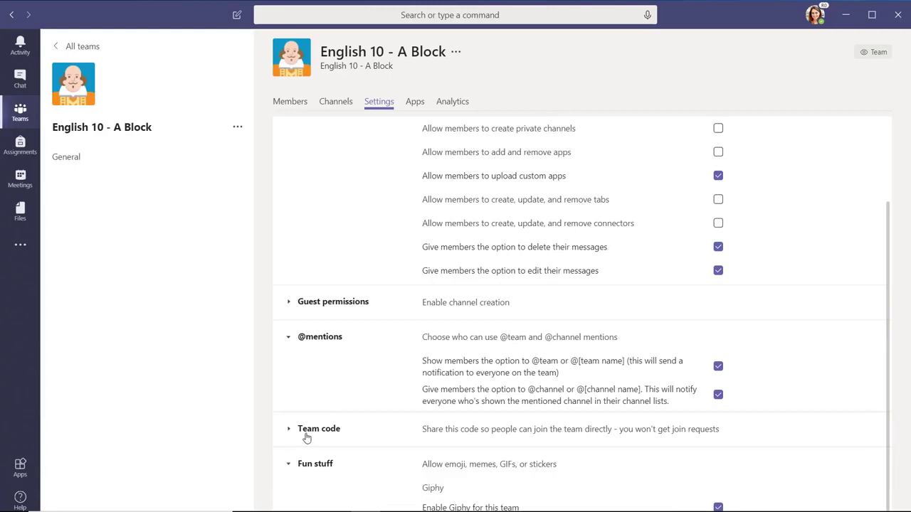
scroll("down", 3)
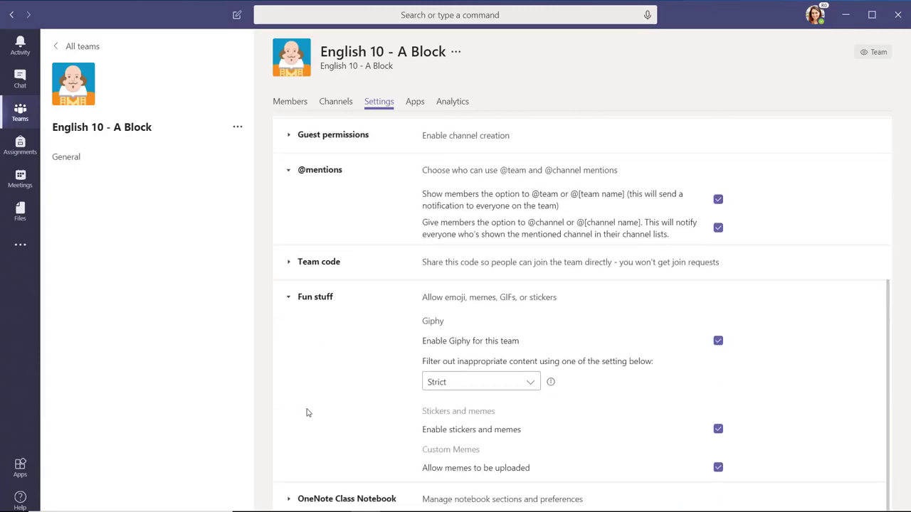